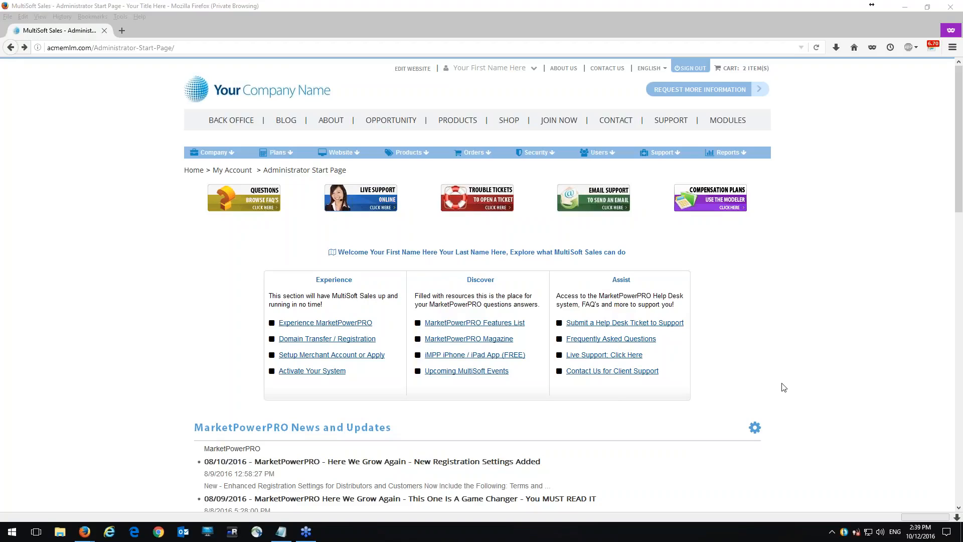
{"action": "mouse_move", "coordinate": [785, 380]}
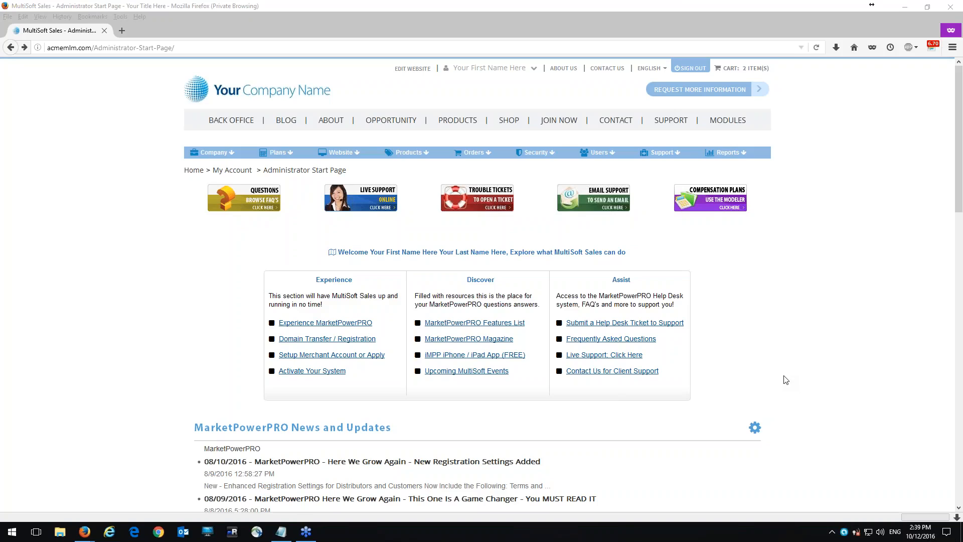
{"action": "mouse_move", "coordinate": [520, 196]}
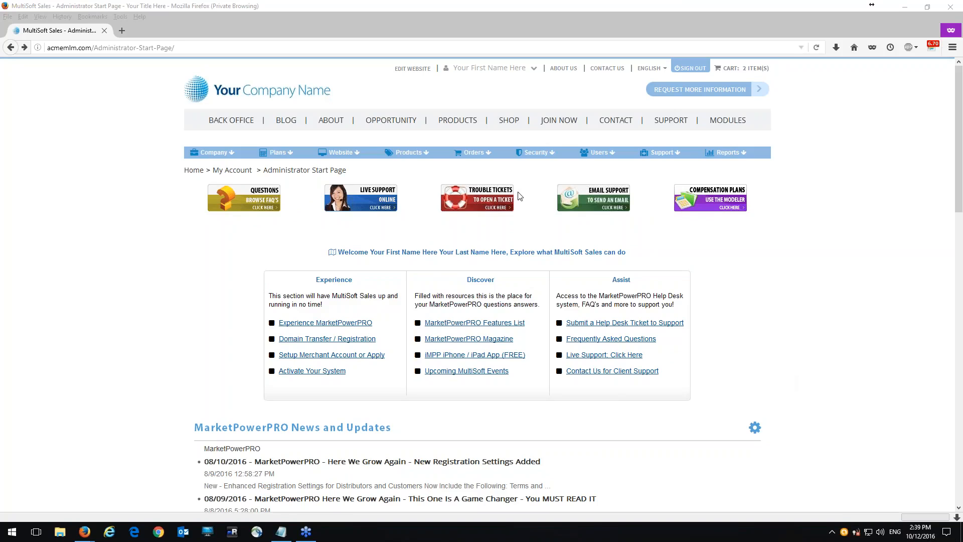
{"action": "mouse_move", "coordinate": [520, 187]}
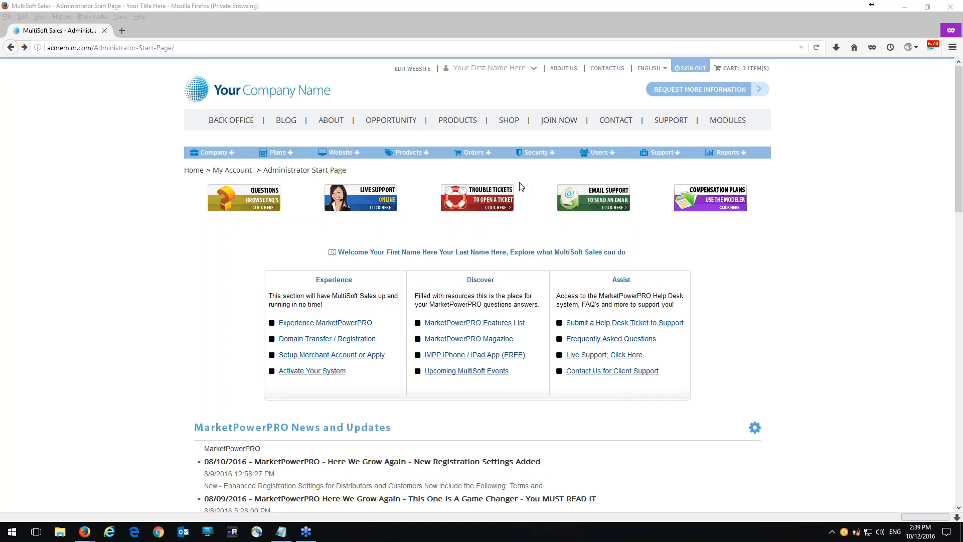
Open Search Orders from the Orders menu to list the 40 open orders.
{"action": "left_click", "coordinate": [473, 152]}
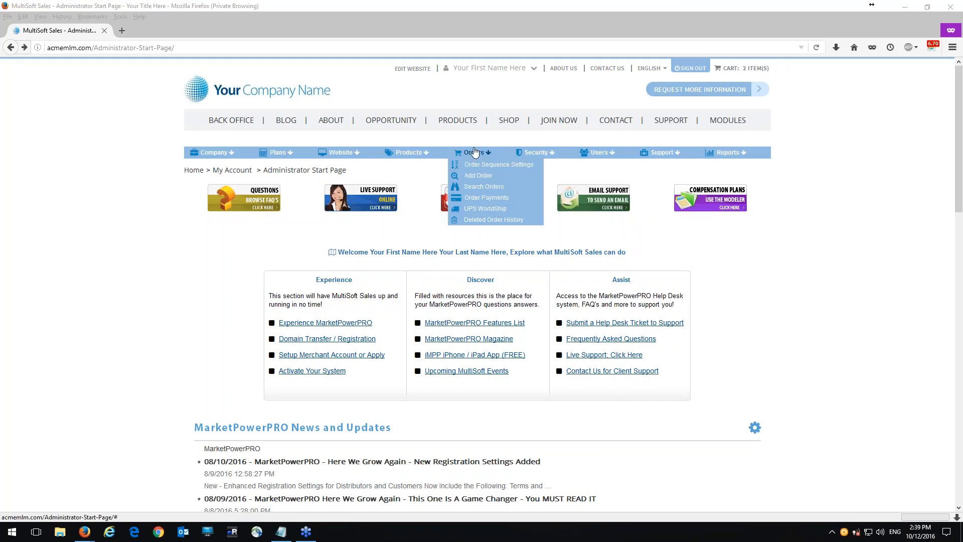
{"action": "mouse_move", "coordinate": [478, 186]}
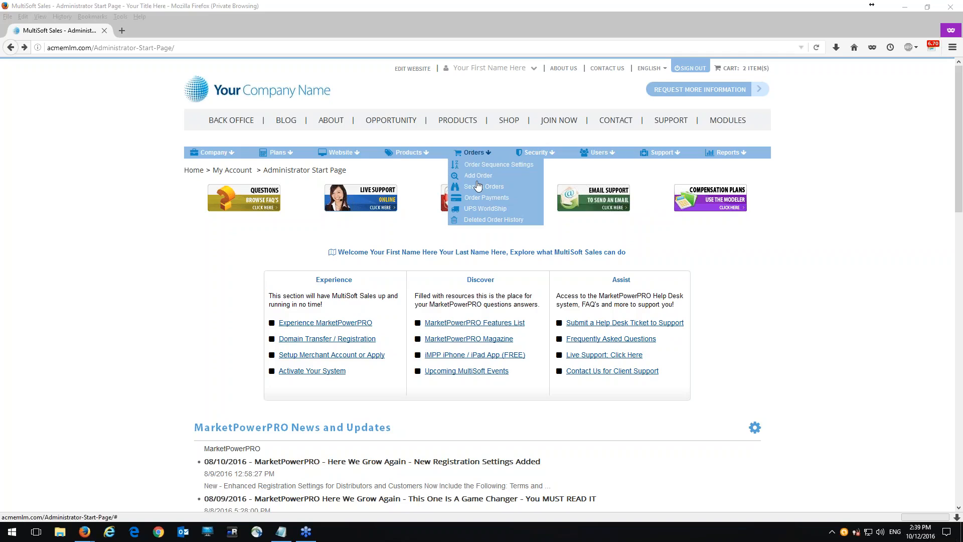
{"action": "mouse_move", "coordinate": [484, 186]}
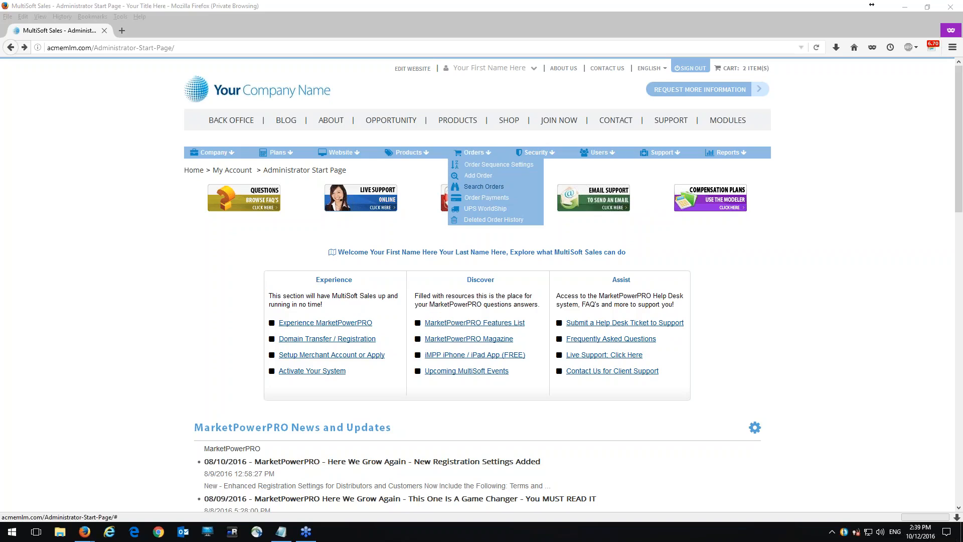
{"action": "left_click", "coordinate": [485, 197]}
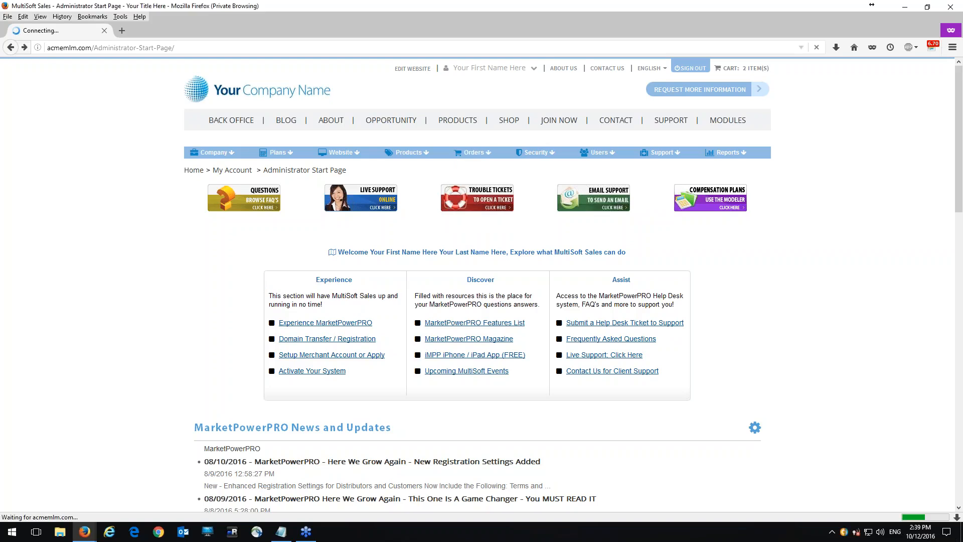
{"action": "left_click", "coordinate": [473, 152]}
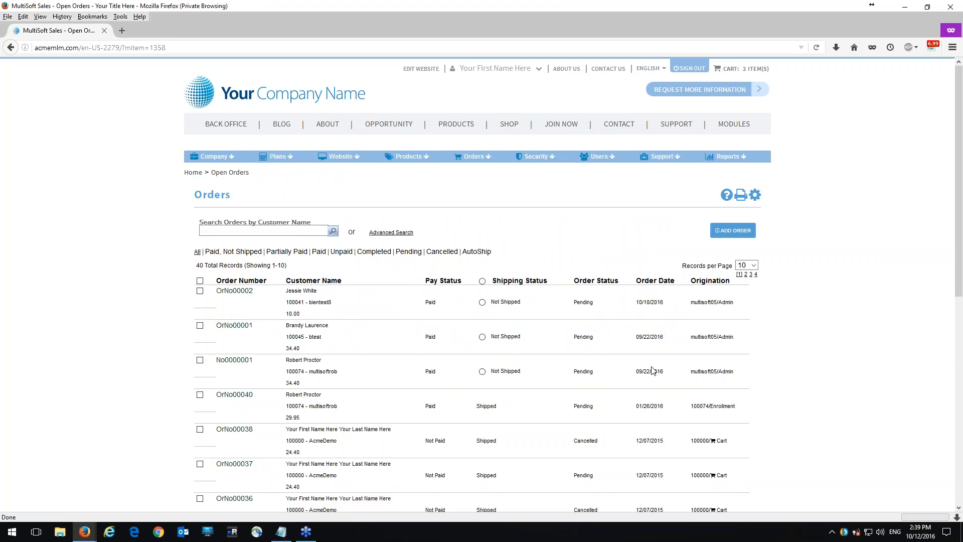
{"action": "mouse_move", "coordinate": [104, 300]}
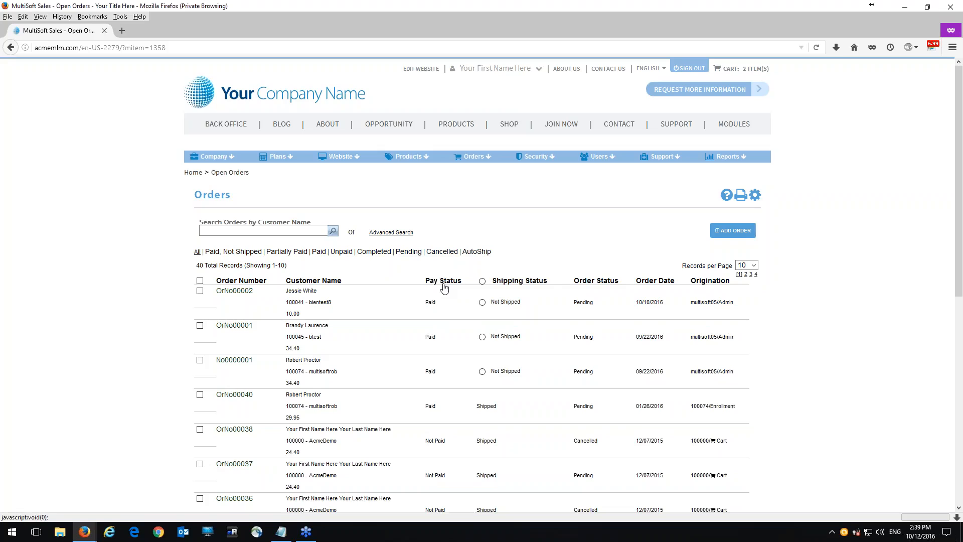
{"action": "mouse_move", "coordinate": [539, 288]}
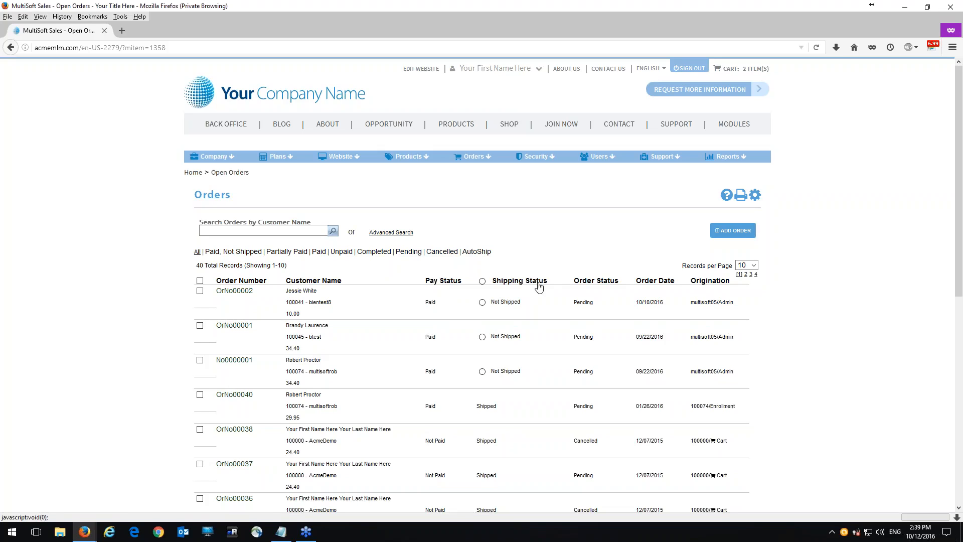
{"action": "mouse_move", "coordinate": [720, 288]}
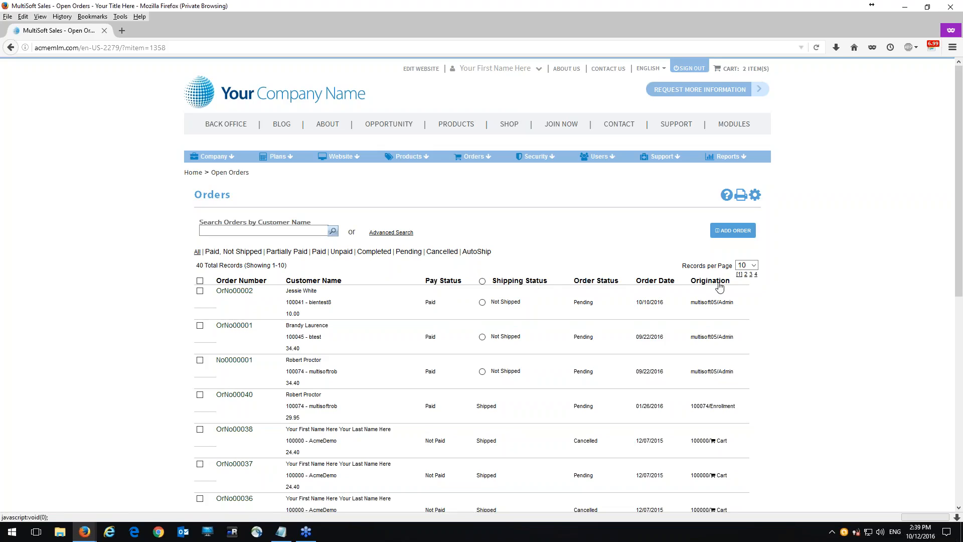
{"action": "mouse_move", "coordinate": [778, 326]}
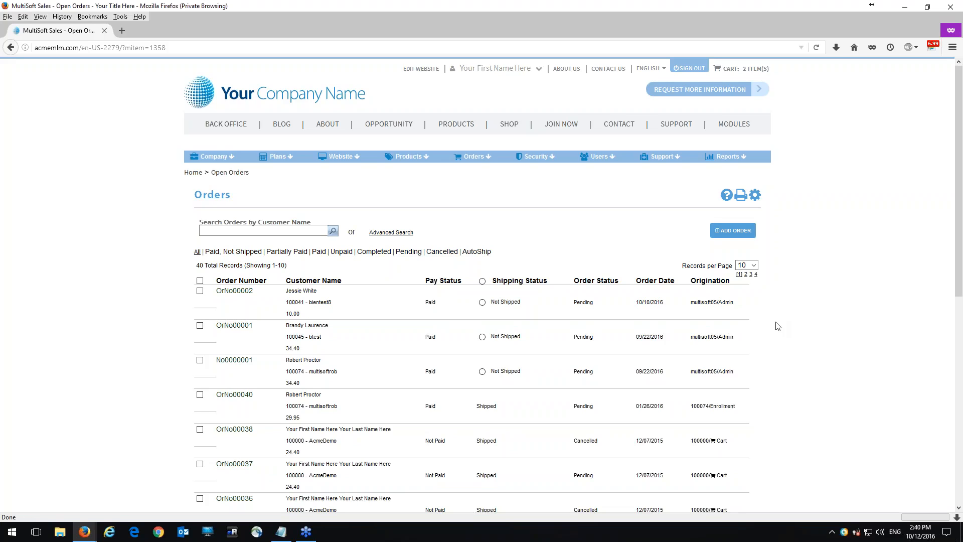
{"action": "scroll", "scroll_direction": "down", "scroll_amount": 3}
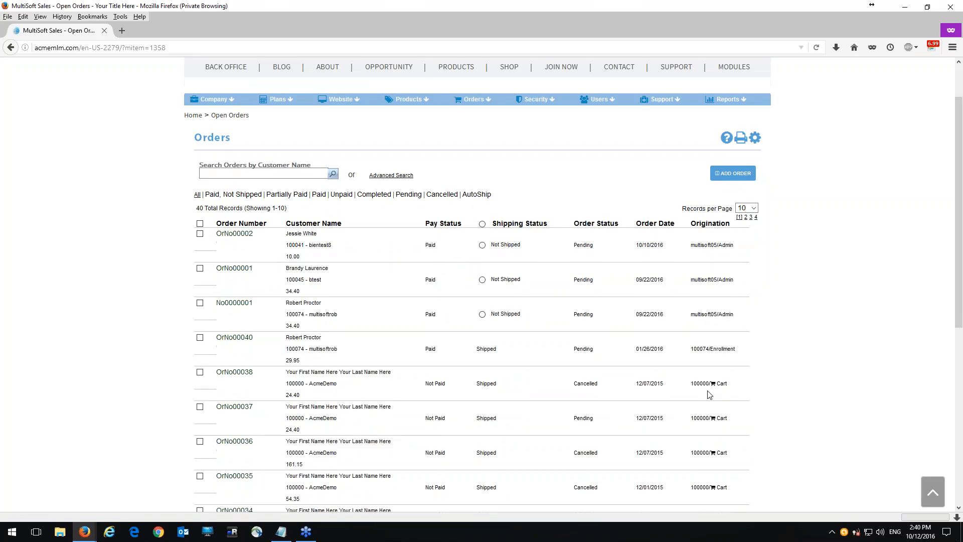
{"action": "mouse_move", "coordinate": [692, 284]}
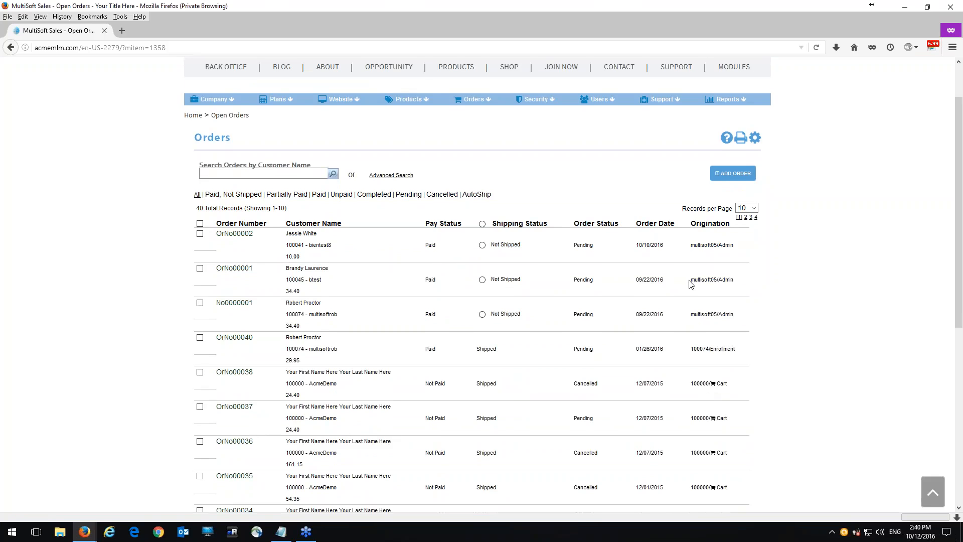
{"action": "mouse_move", "coordinate": [755, 384]}
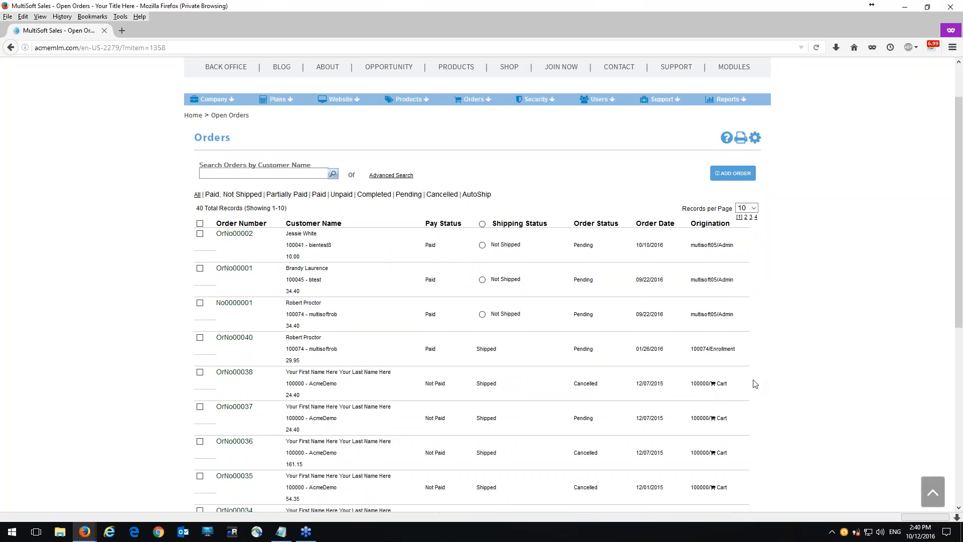
{"action": "scroll", "scroll_direction": "up", "scroll_amount": 3}
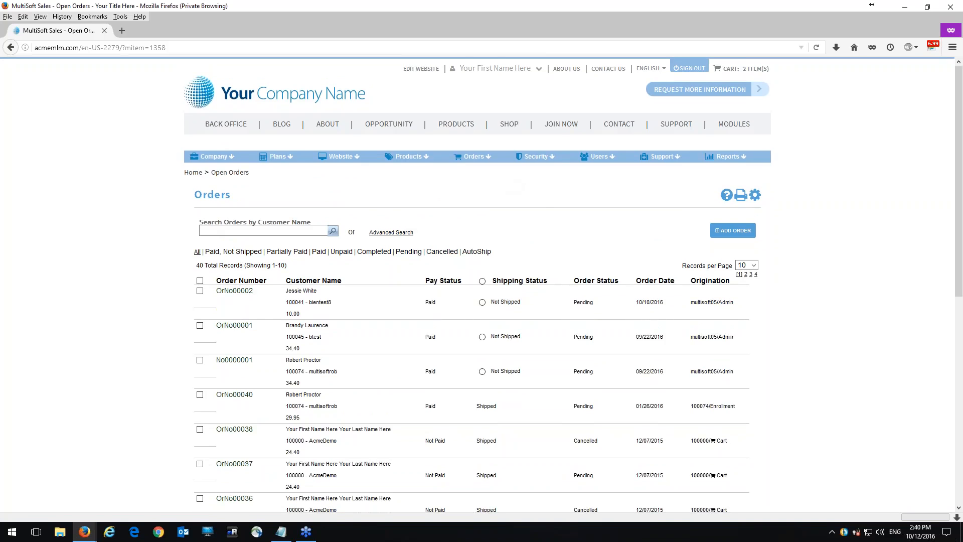
Go to the Order Payments listing from the Orders menu, showing 10 of 21 payments.
{"action": "left_click", "coordinate": [474, 156]}
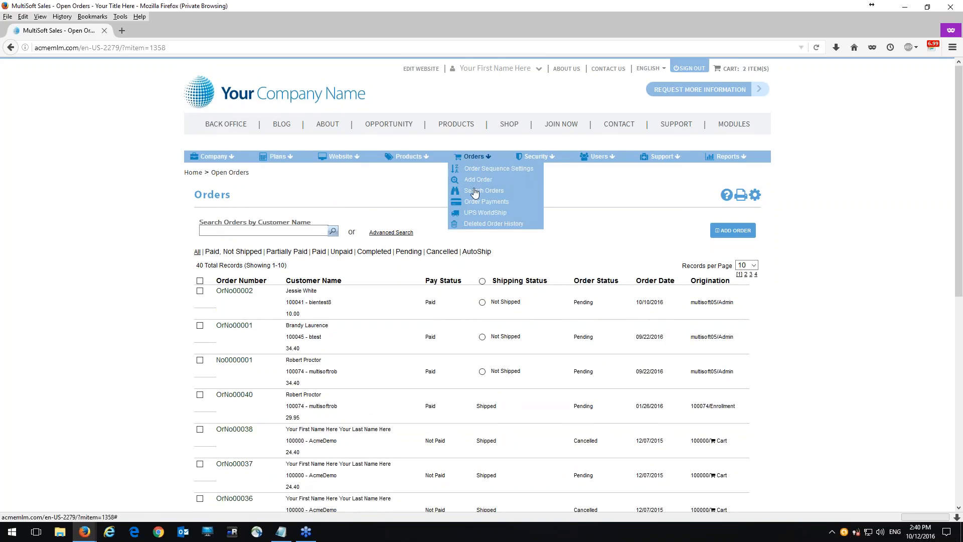
{"action": "mouse_move", "coordinate": [492, 206]}
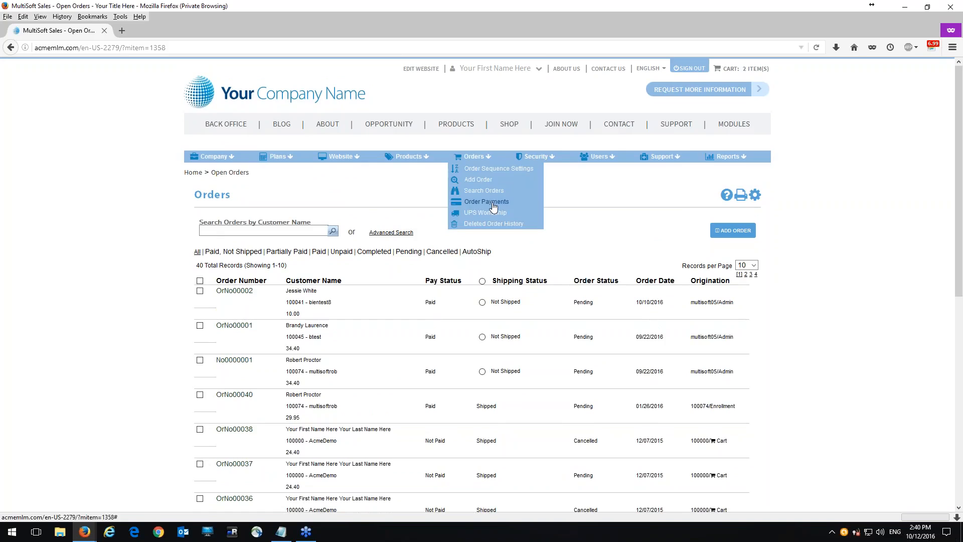
{"action": "left_click", "coordinate": [487, 201]}
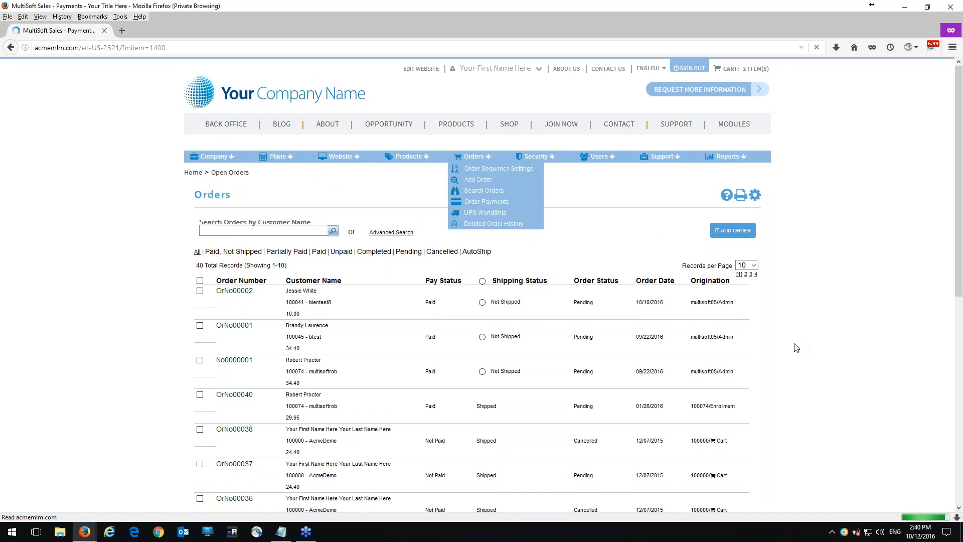
{"action": "left_click", "coordinate": [487, 202]}
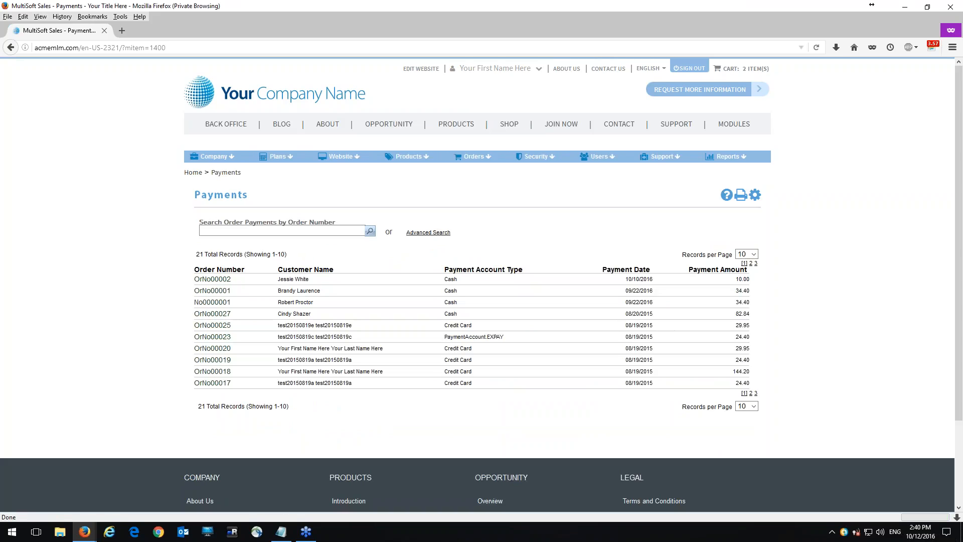
{"action": "mouse_move", "coordinate": [452, 287]}
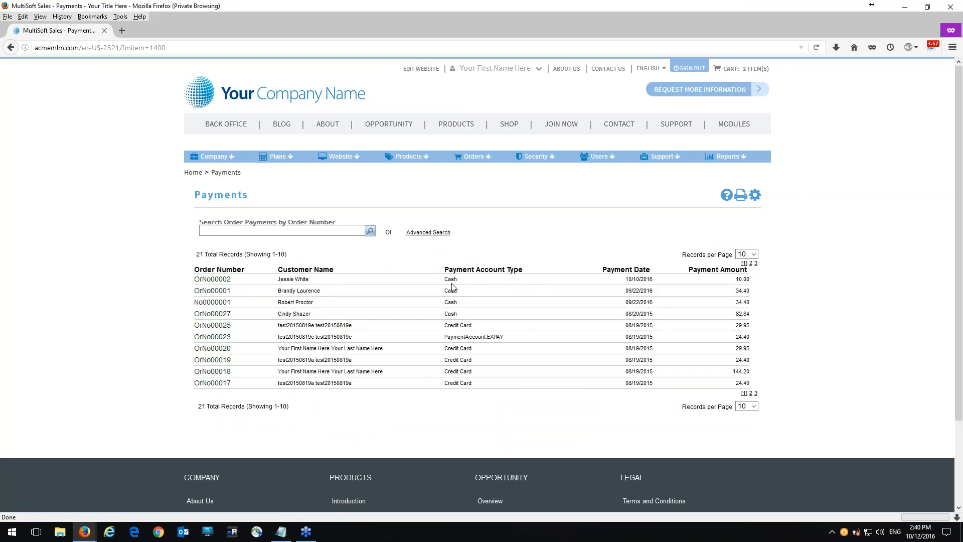
{"action": "mouse_move", "coordinate": [433, 410]}
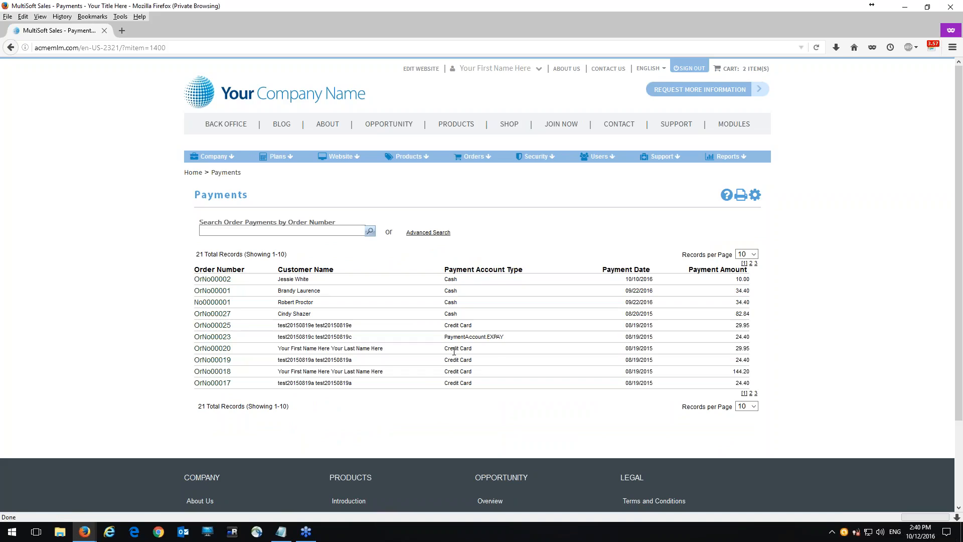
{"action": "mouse_move", "coordinate": [482, 348]}
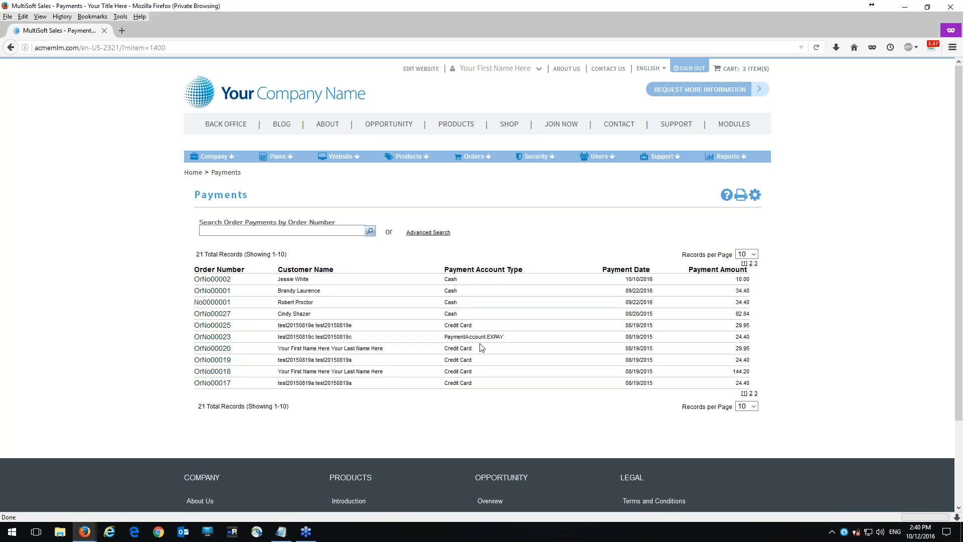
{"action": "mouse_move", "coordinate": [495, 393]}
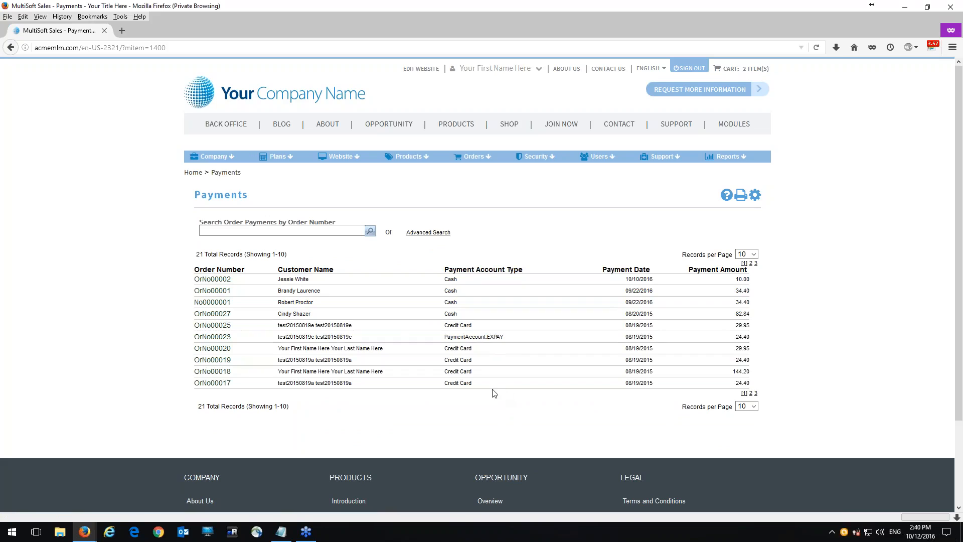
Set Records per Page to 25 and scroll to confirm all 21 payments appear.
{"action": "left_click", "coordinate": [747, 406]}
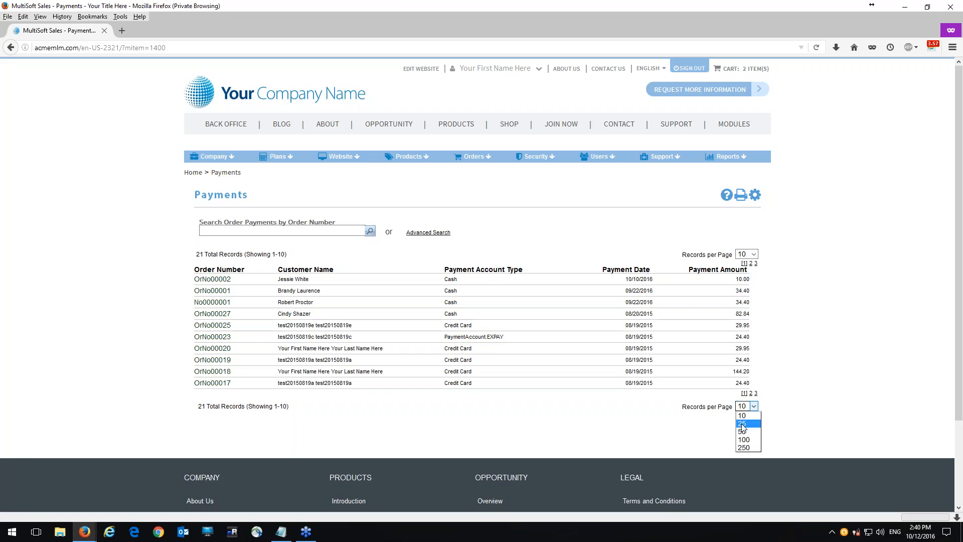
{"action": "left_click", "coordinate": [742, 422]}
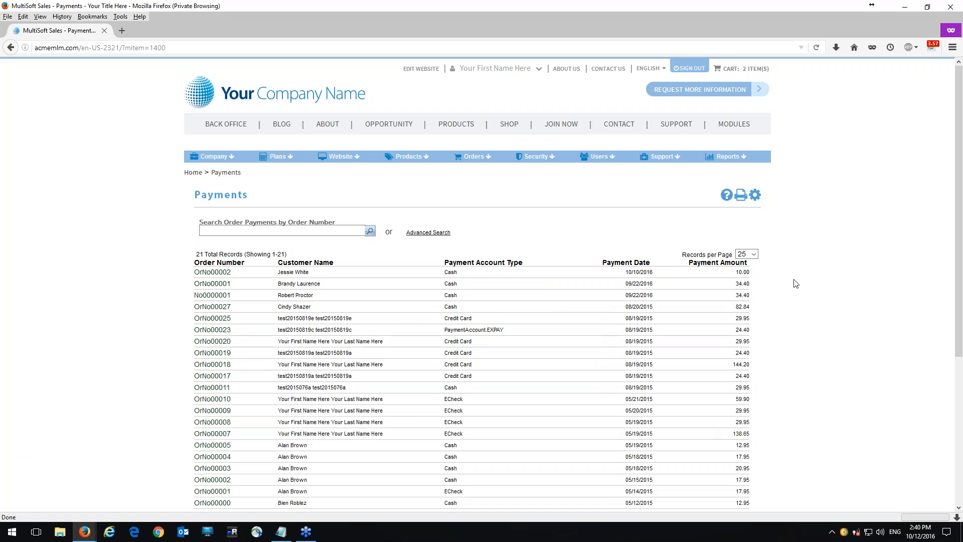
{"action": "scroll", "scroll_direction": "down", "scroll_amount": 3}
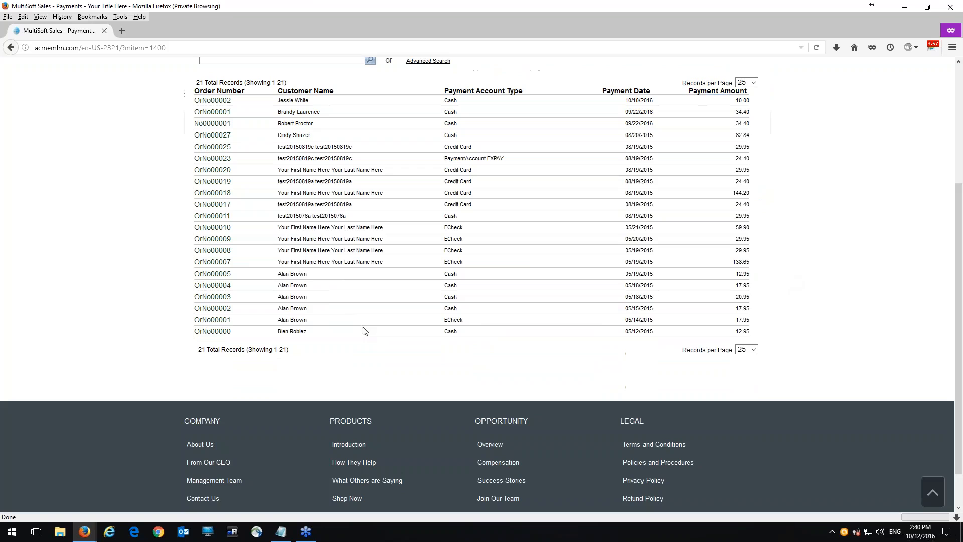
{"action": "mouse_move", "coordinate": [416, 352]}
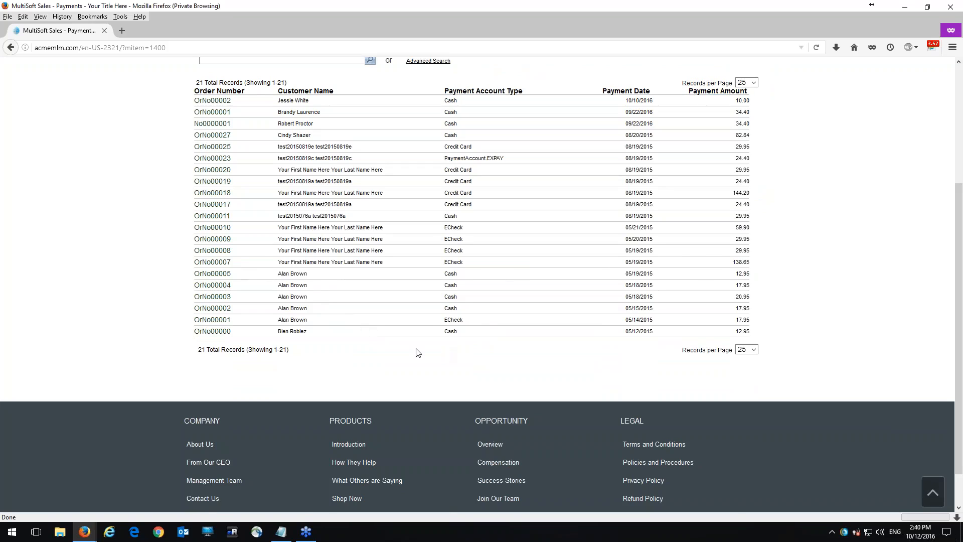
{"action": "scroll", "scroll_direction": "up", "scroll_amount": 3}
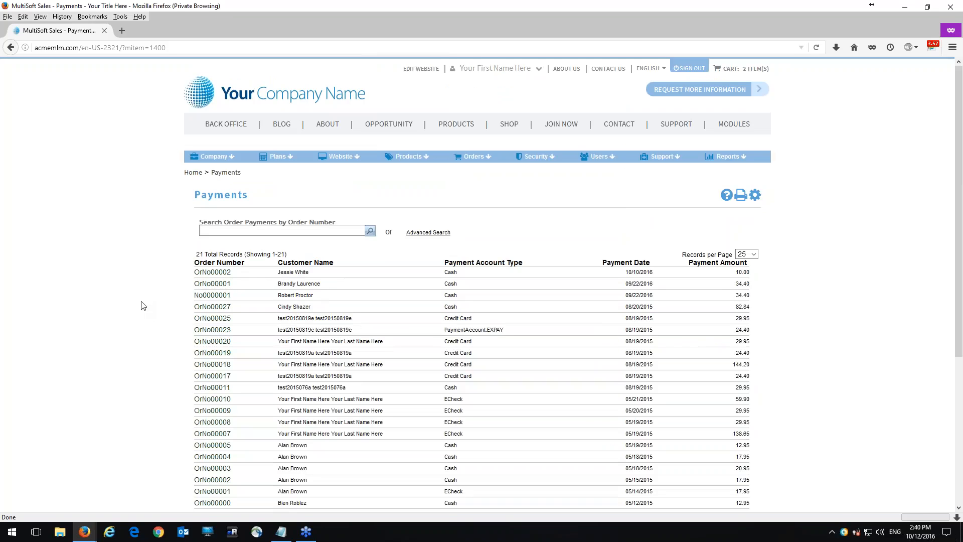
{"action": "mouse_move", "coordinate": [216, 272]}
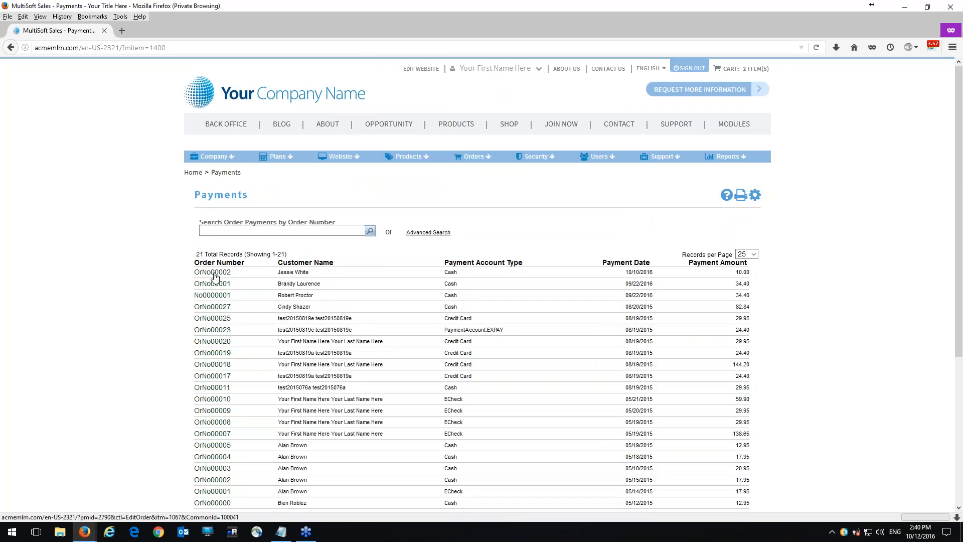
{"action": "mouse_move", "coordinate": [212, 341]}
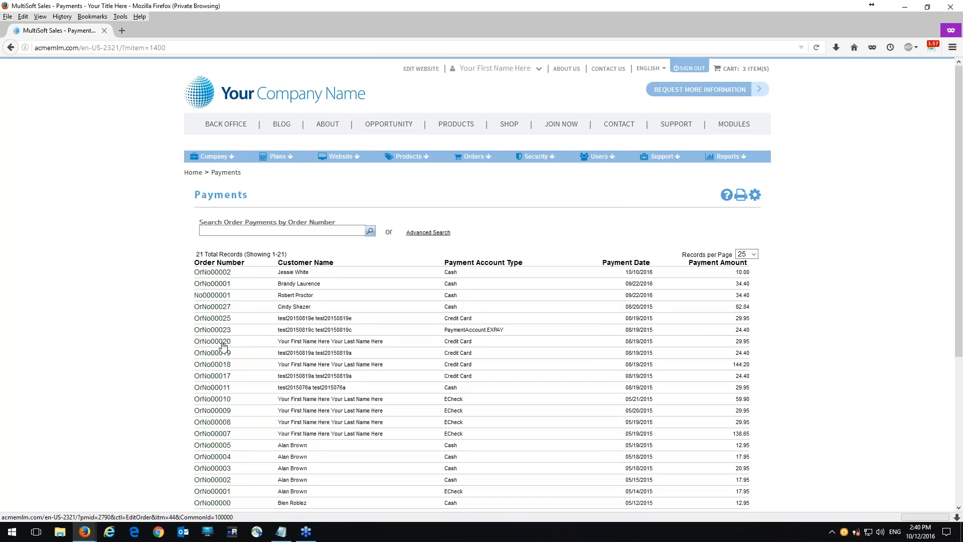
Open order OrNo00020 from the payments list and scroll through its Edit Order details.
{"action": "left_click", "coordinate": [212, 353]}
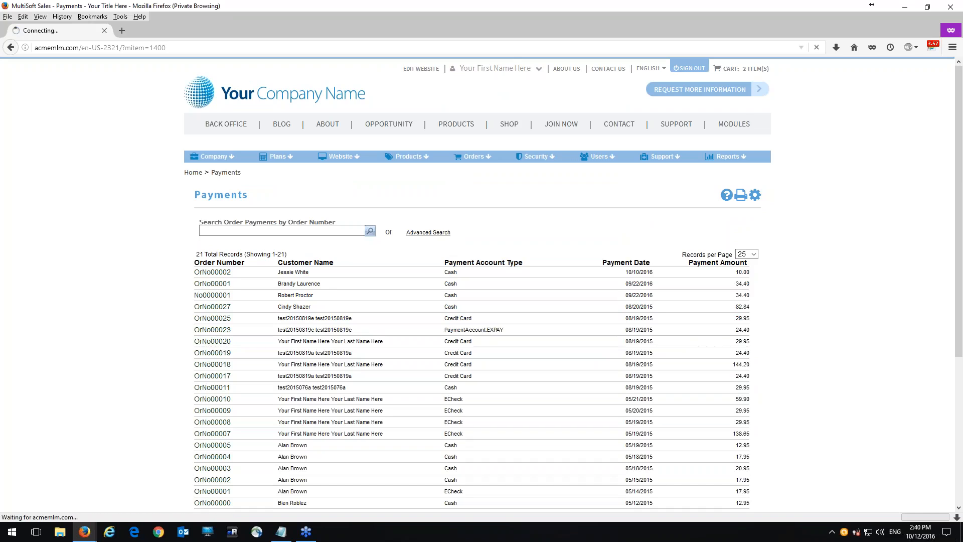
{"action": "mouse_move", "coordinate": [129, 282]}
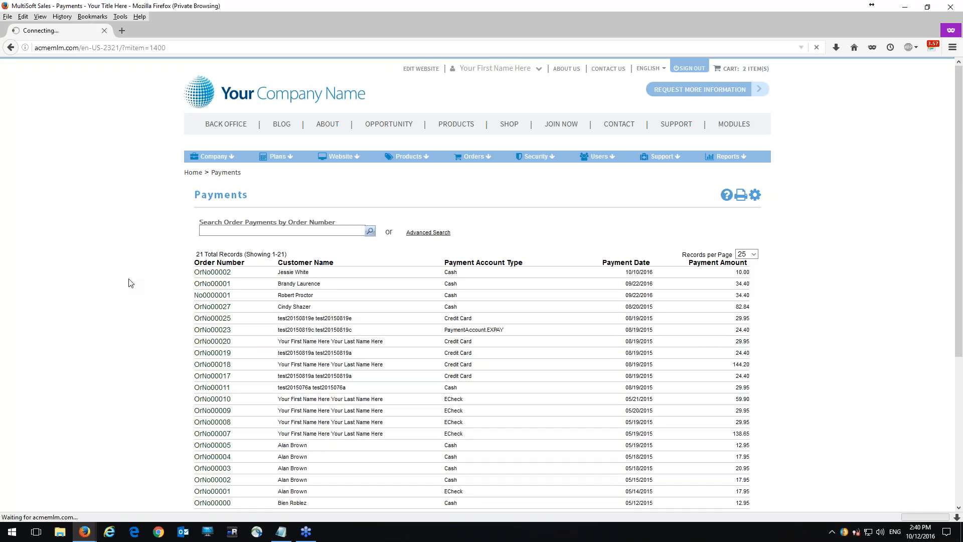
{"action": "mouse_move", "coordinate": [639, 260]}
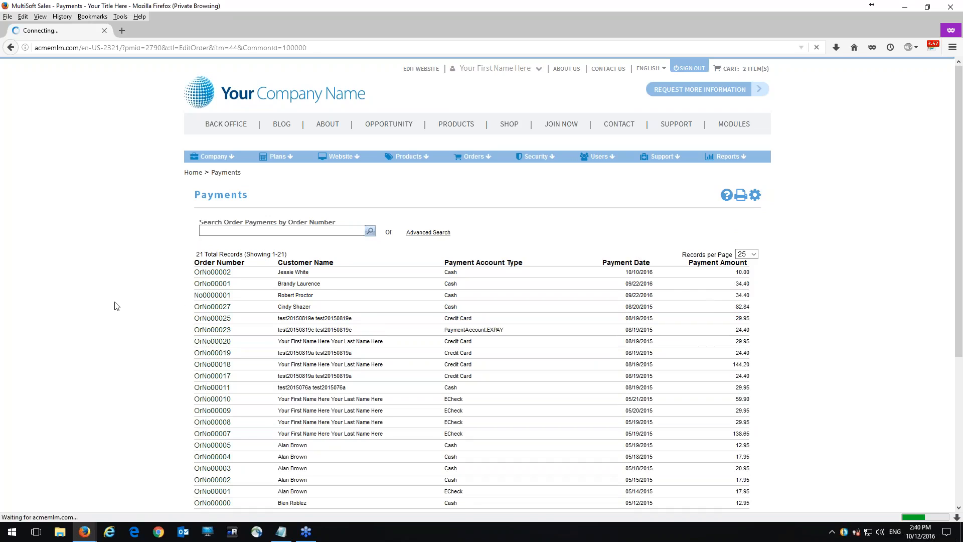
{"action": "left_click", "coordinate": [212, 341]}
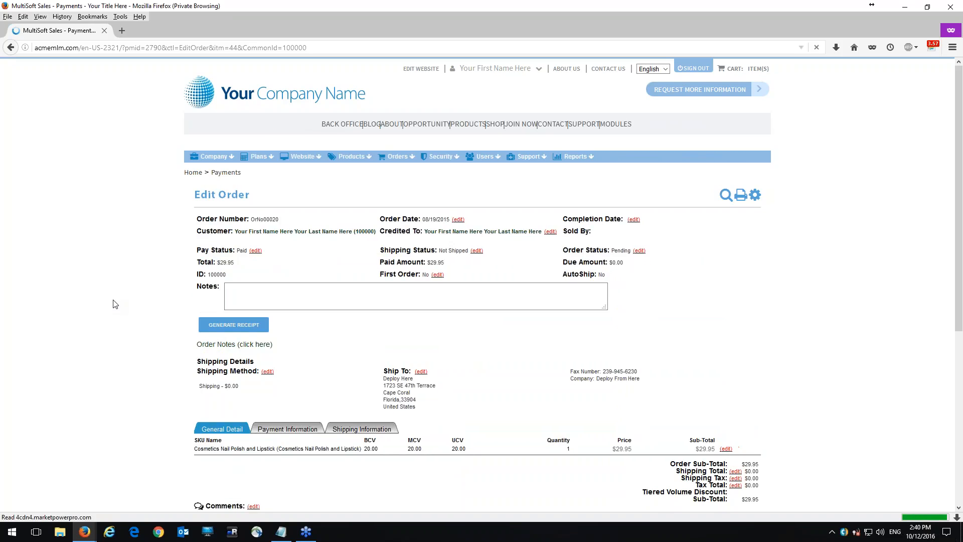
{"action": "scroll", "scroll_direction": "down", "scroll_amount": 3}
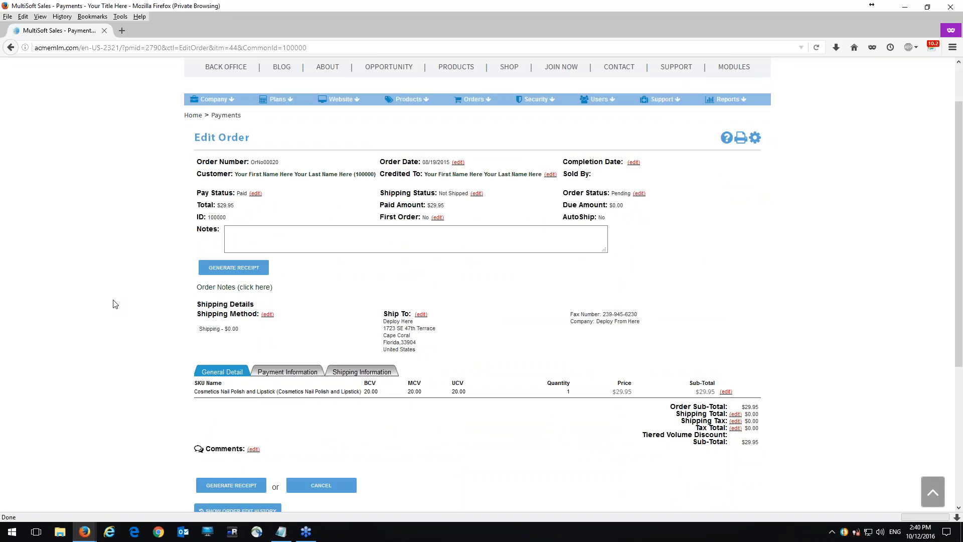
{"action": "scroll", "scroll_direction": "down", "scroll_amount": 3}
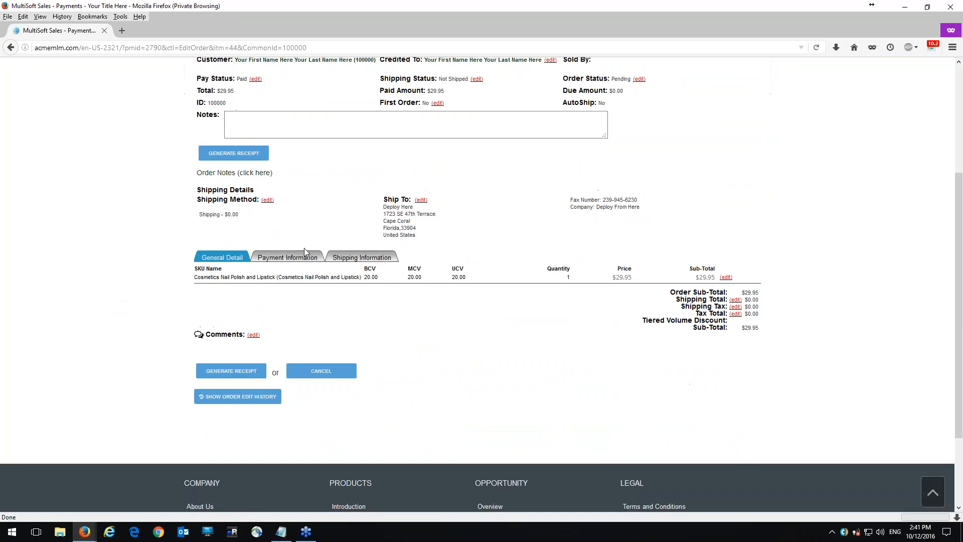
Show the Payment Information tab for order OrNo00020 ($29.95 MasterCard, 8/19/2015).
{"action": "left_click", "coordinate": [287, 257]}
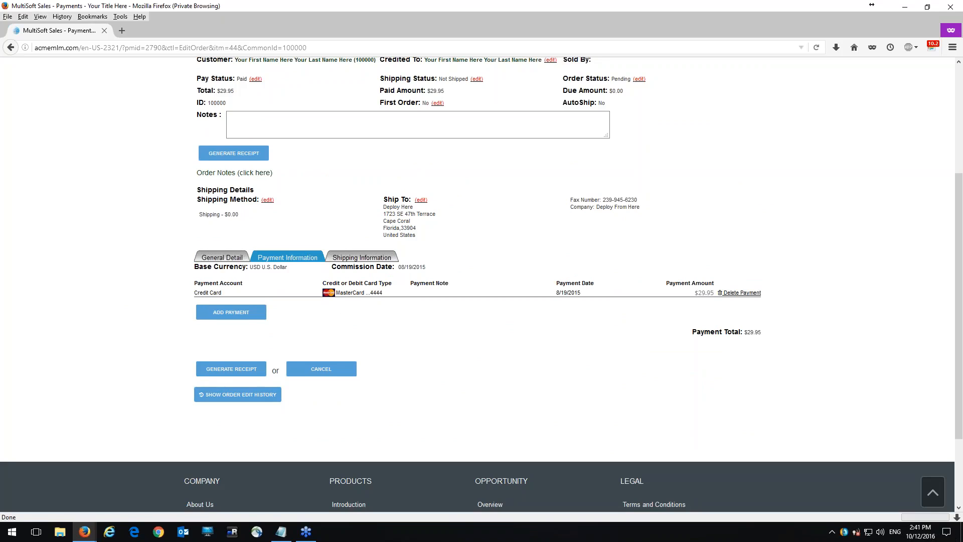
{"action": "mouse_move", "coordinate": [347, 302]}
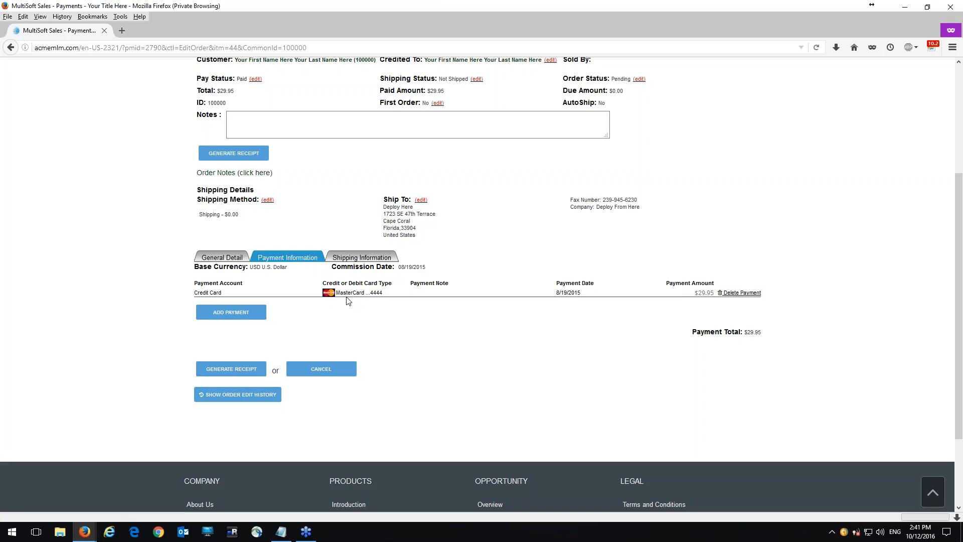
{"action": "mouse_move", "coordinate": [599, 290]}
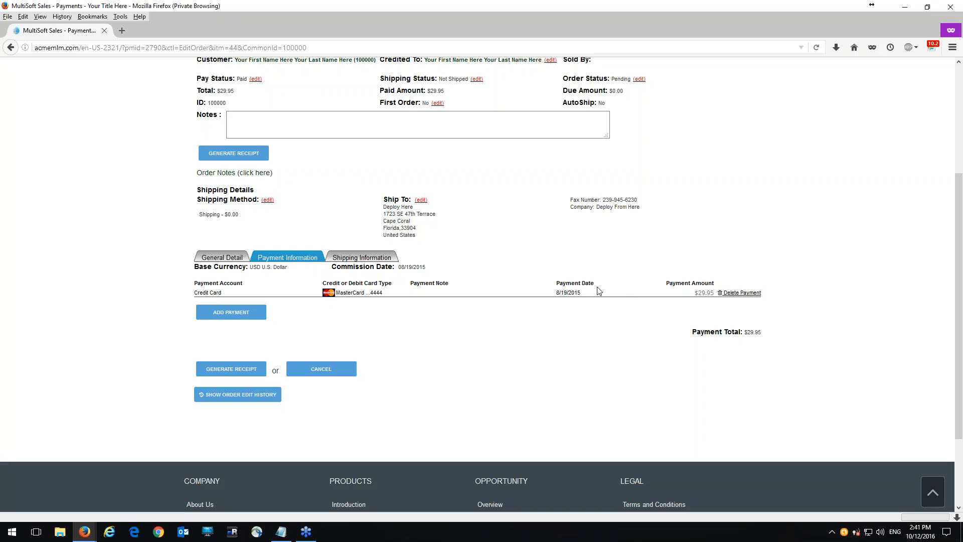
{"action": "mouse_move", "coordinate": [315, 391]}
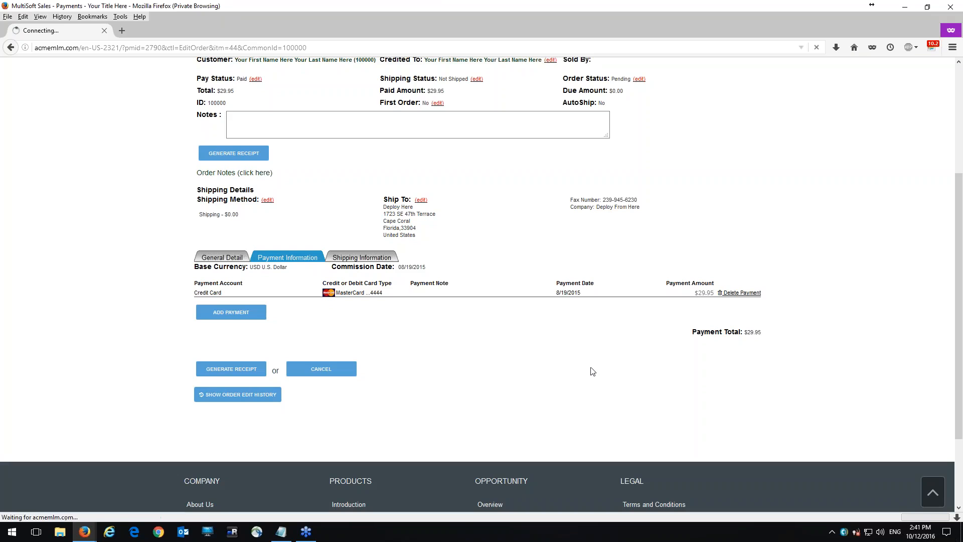
Go back to the Payments list and scroll through records 1-21.
{"action": "left_click", "coordinate": [320, 369]}
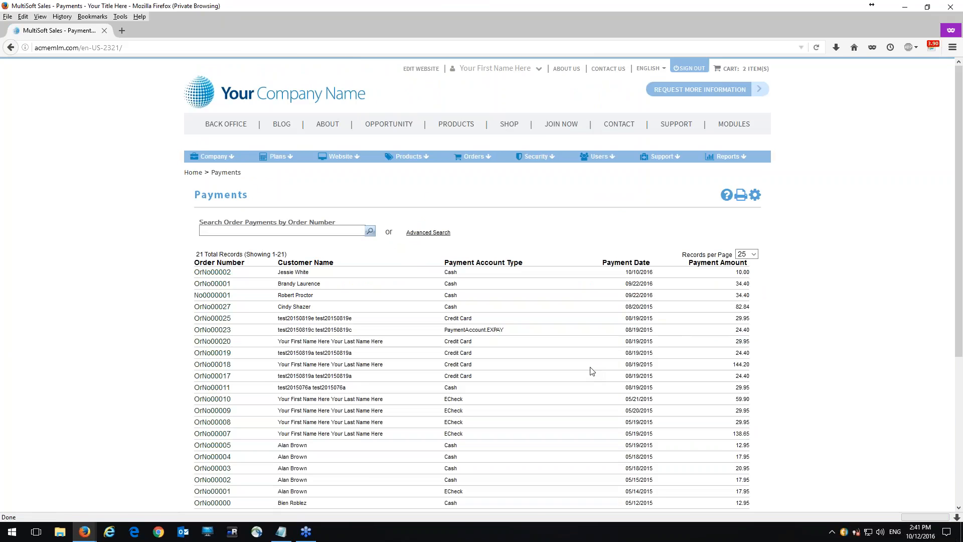
{"action": "scroll", "scroll_direction": "down", "scroll_amount": 3}
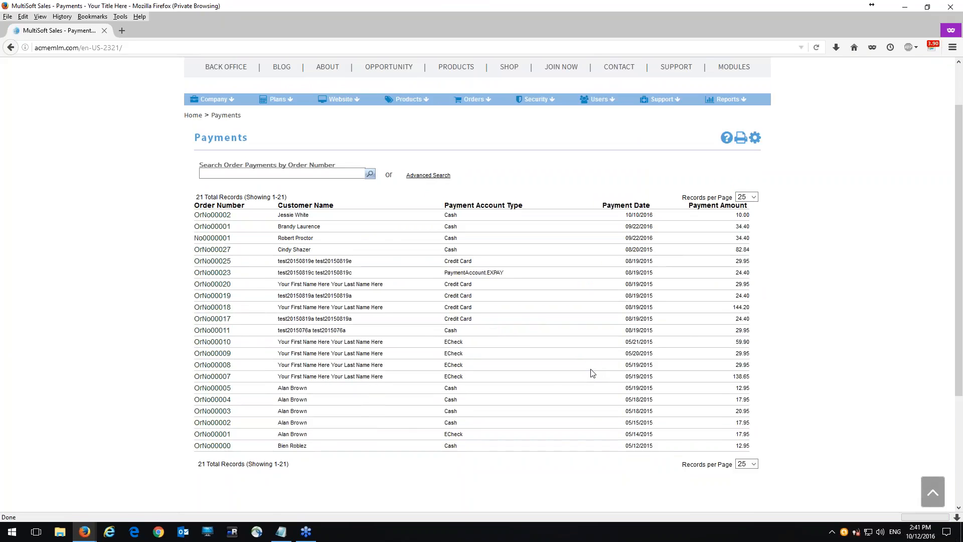
{"action": "mouse_move", "coordinate": [724, 249]}
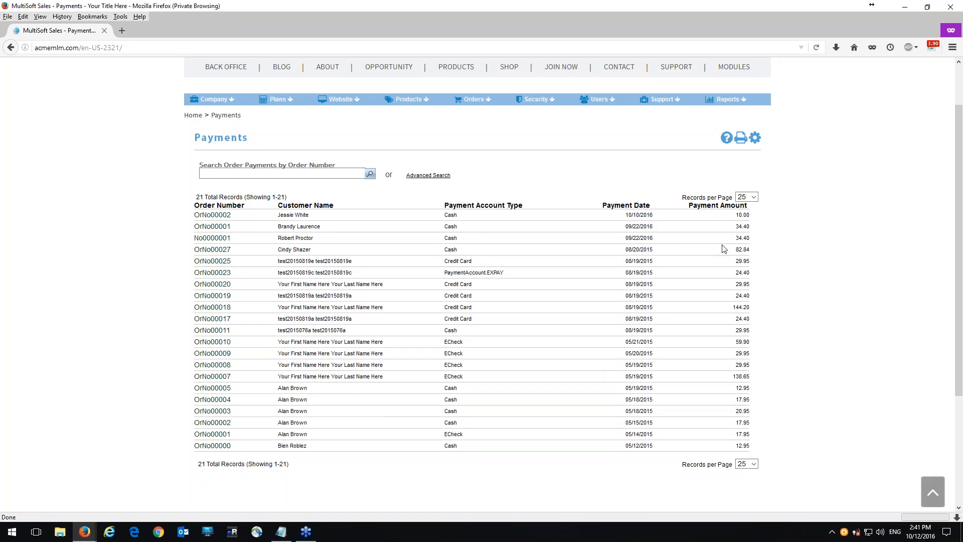
{"action": "mouse_move", "coordinate": [545, 176]}
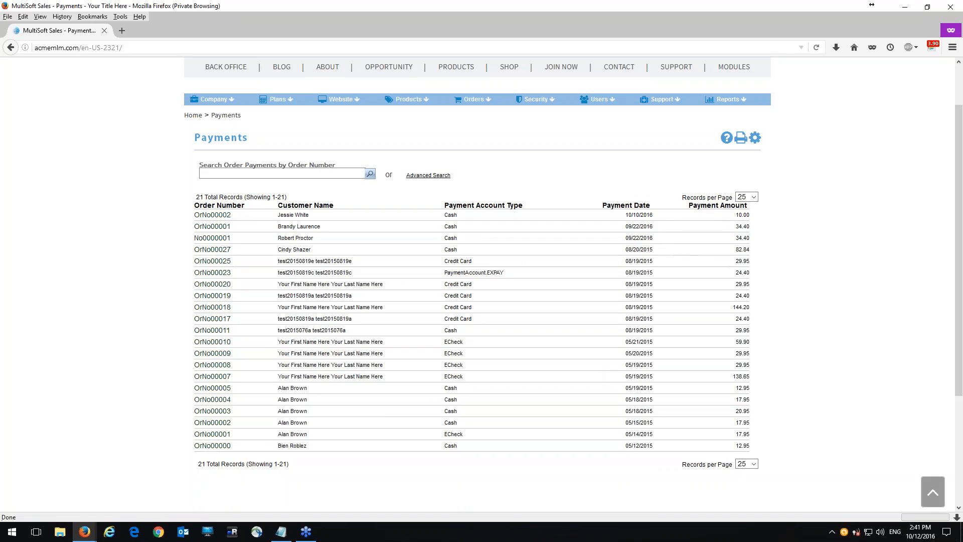
{"action": "mouse_move", "coordinate": [127, 375]}
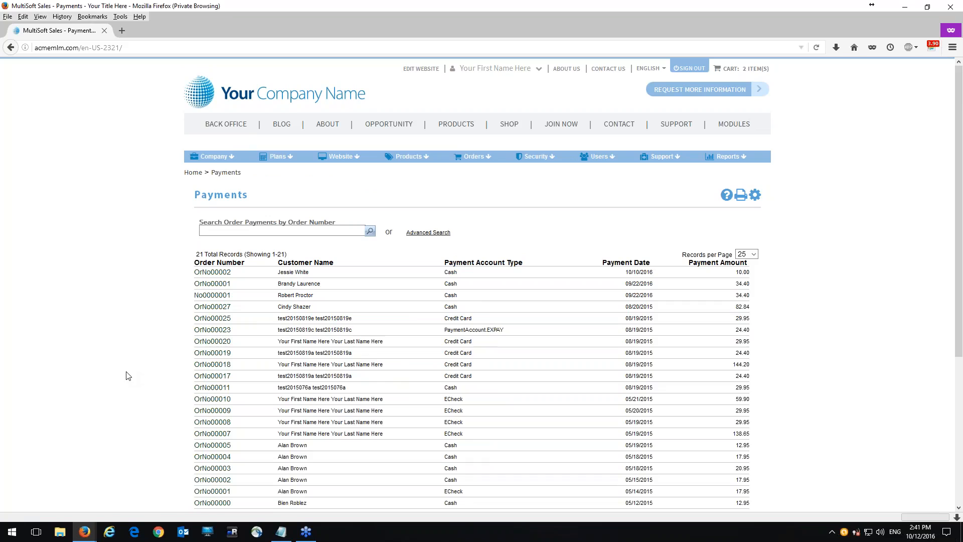
{"action": "mouse_move", "coordinate": [380, 262]}
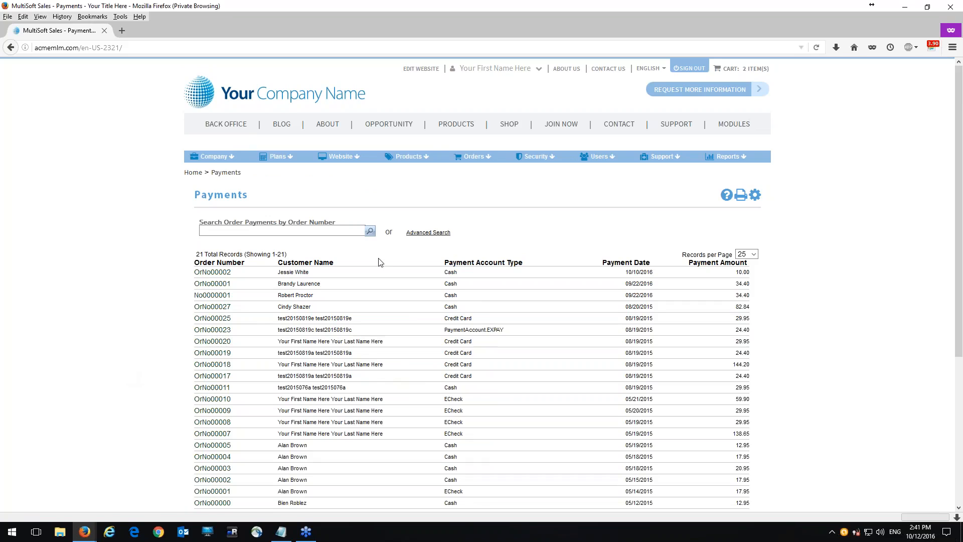